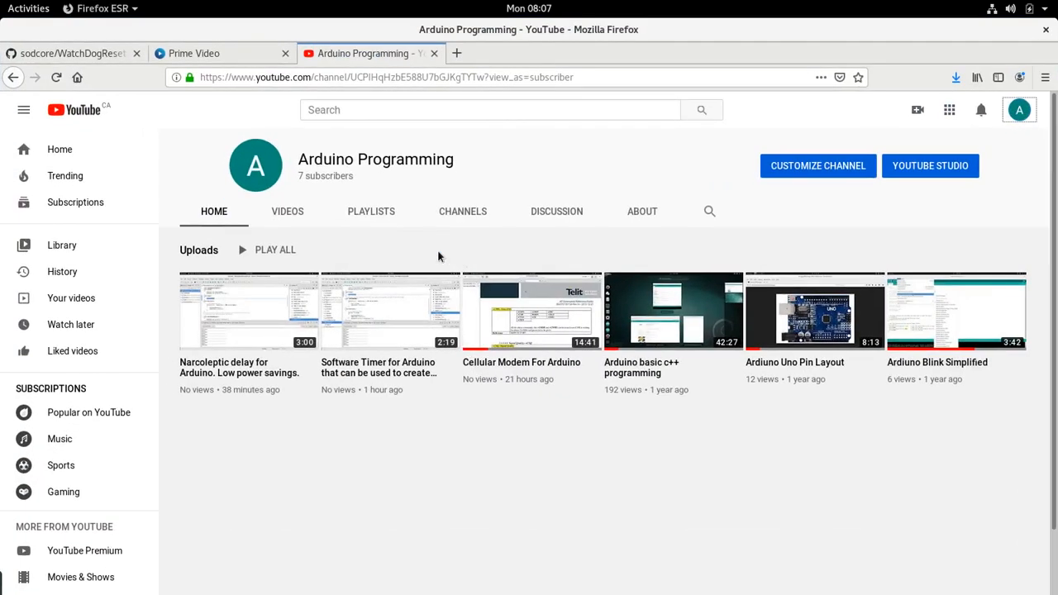
# Switch Firefox to the GitHub WatchDogReset repository tab
pyautogui.click(70, 53)
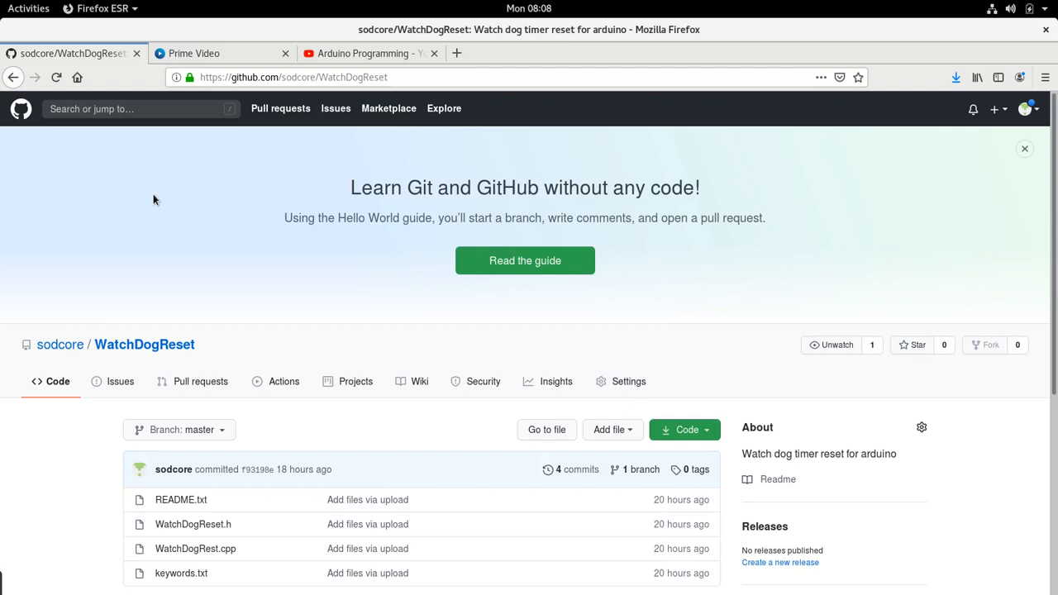
pyautogui.moveTo(346, 160)
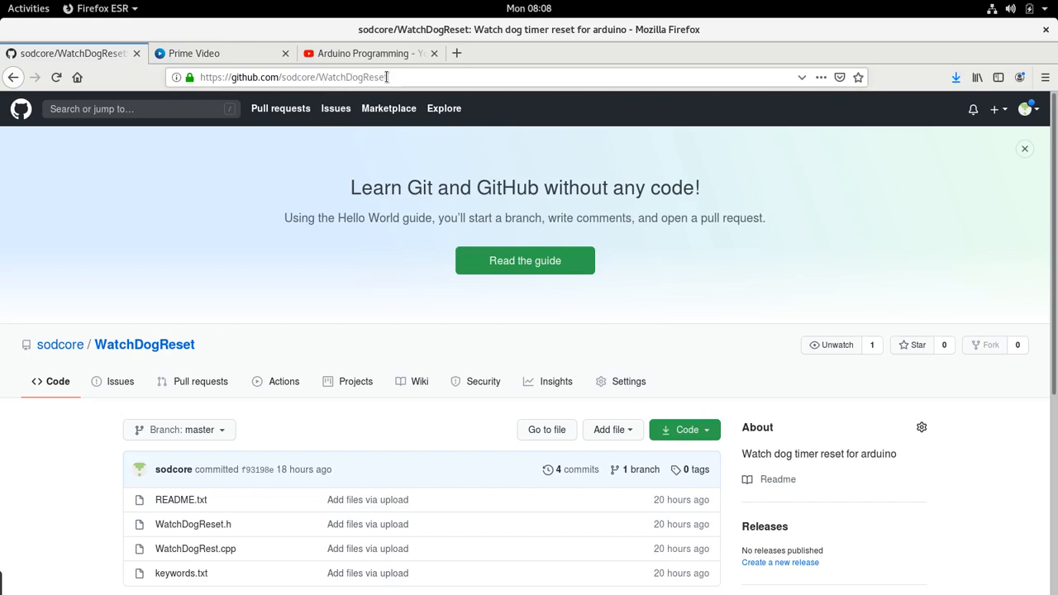
# Show the WatchDogTimer sketch, highlight the Narcoleptic.h include, and scroll through setup() to loop()
pyautogui.click(28, 8)
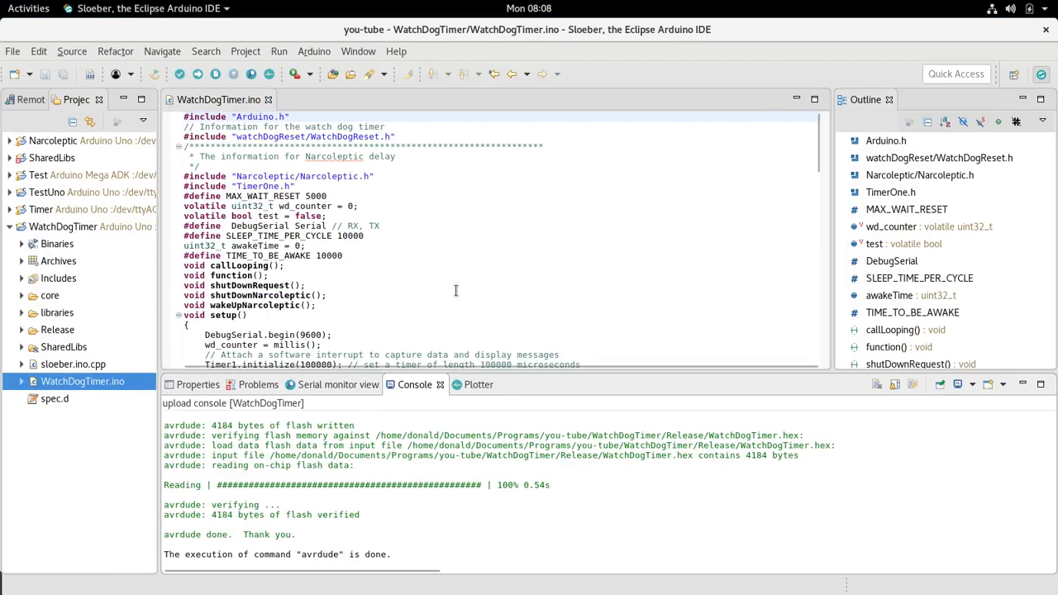
pyautogui.moveTo(461, 269)
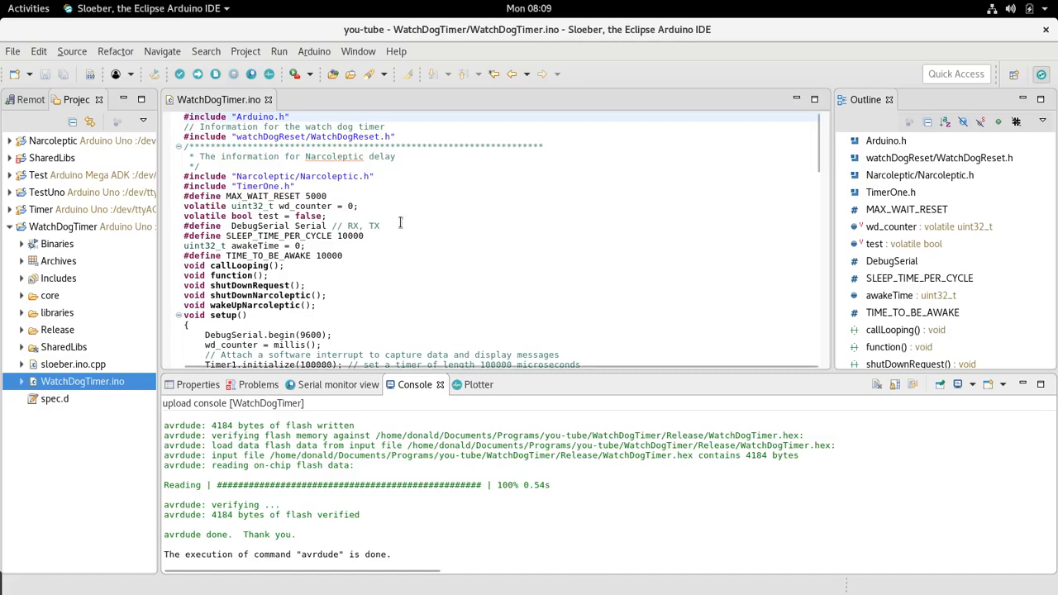
pyautogui.doubleClick(338, 176)
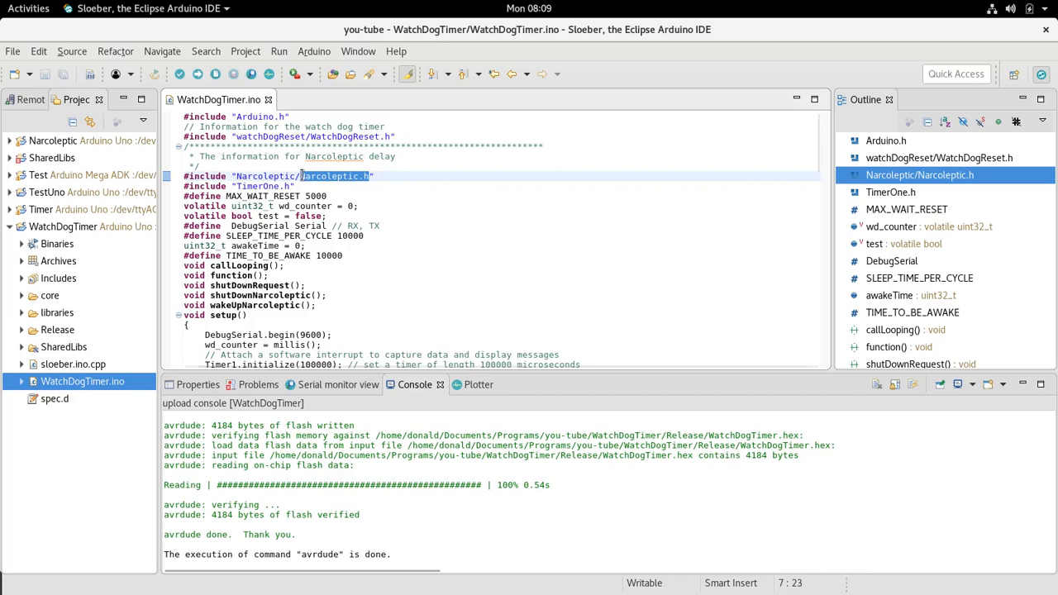
pyautogui.scroll(-3)
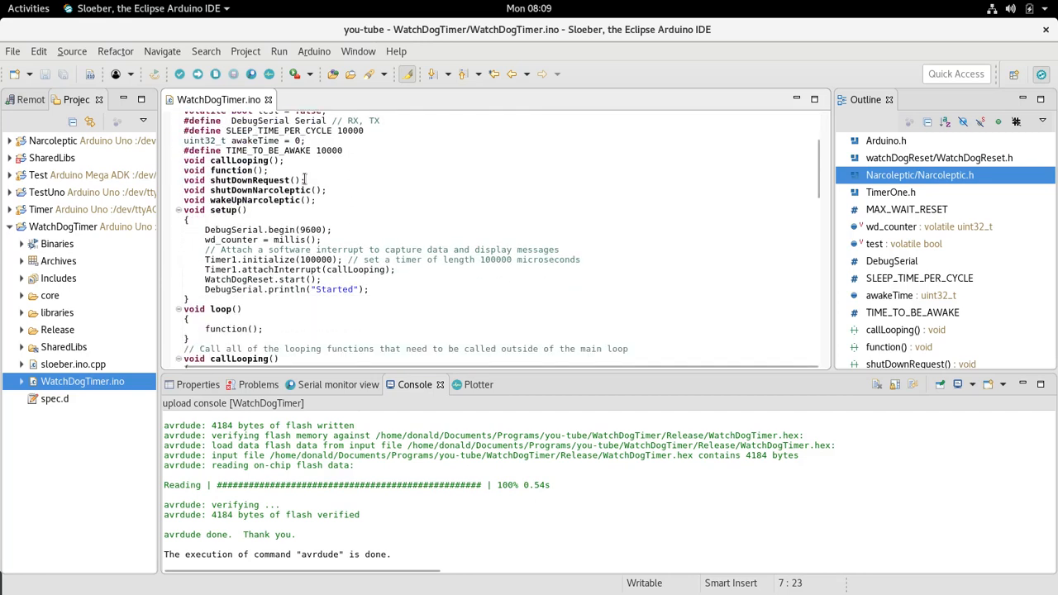
pyautogui.scroll(-3)
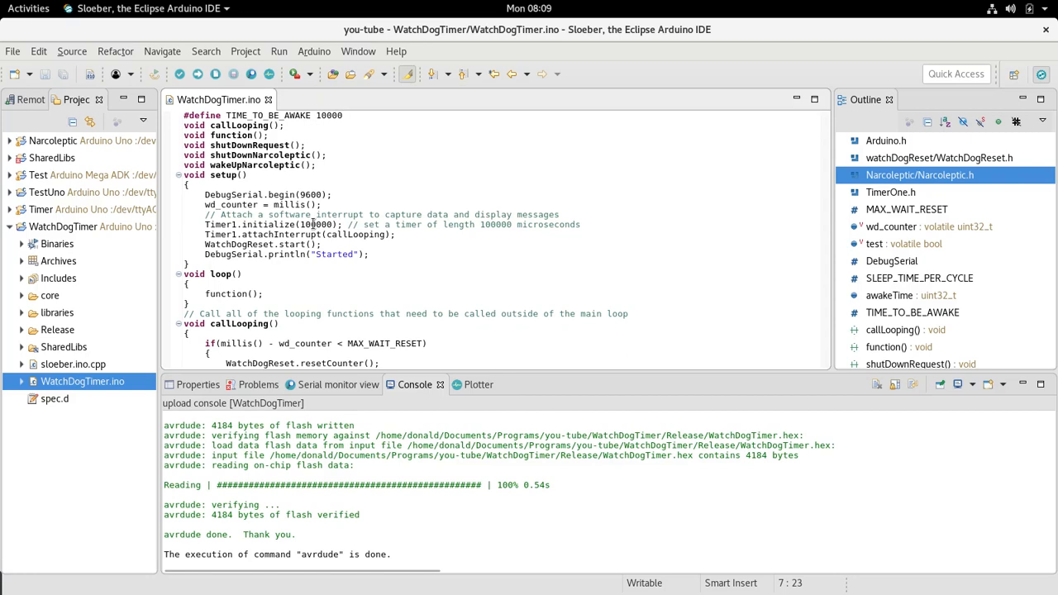
pyautogui.scroll(-3)
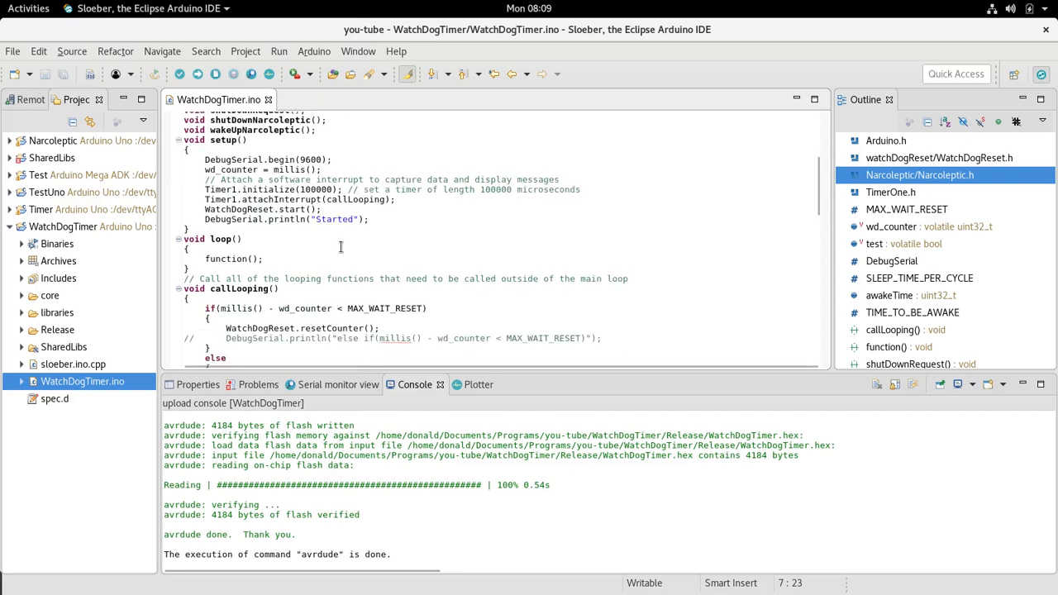
pyautogui.scroll(-3)
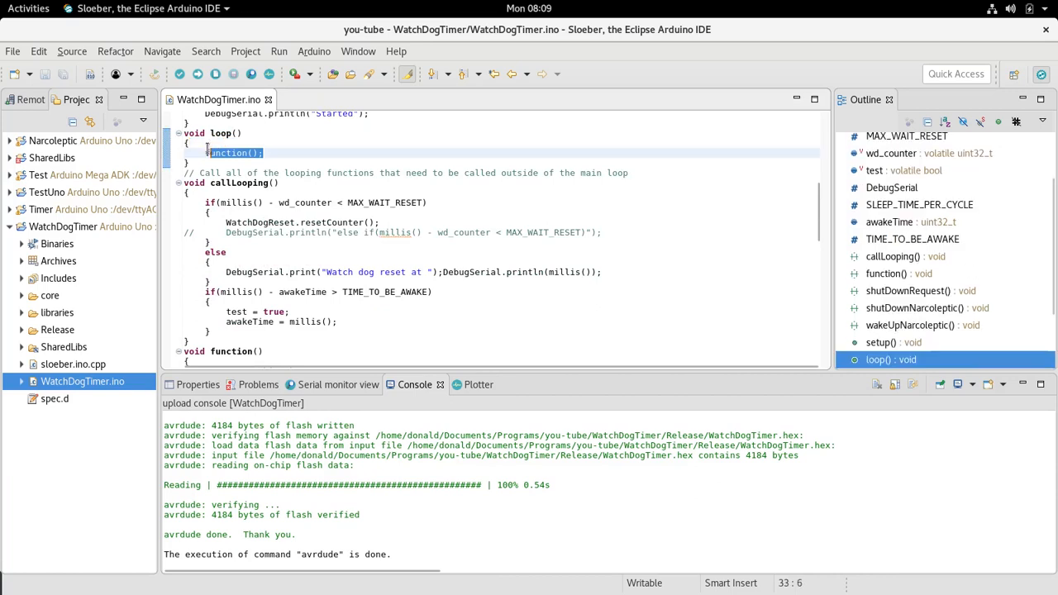
# Scroll through callLooping() to the start of function(), where wd_counter is reset via millis()
pyautogui.scroll(-3)
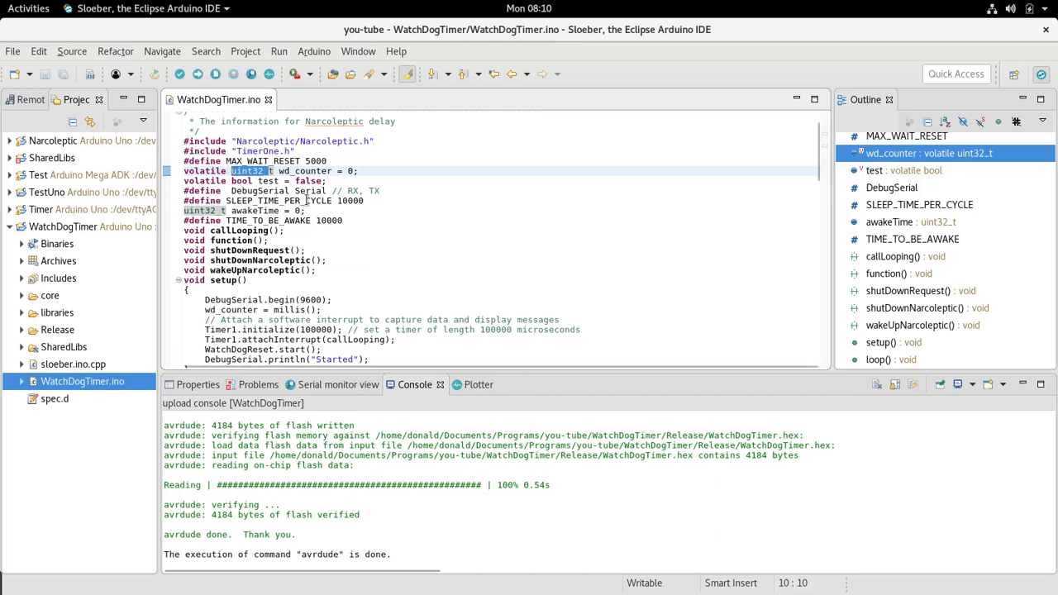
pyautogui.scroll(-3)
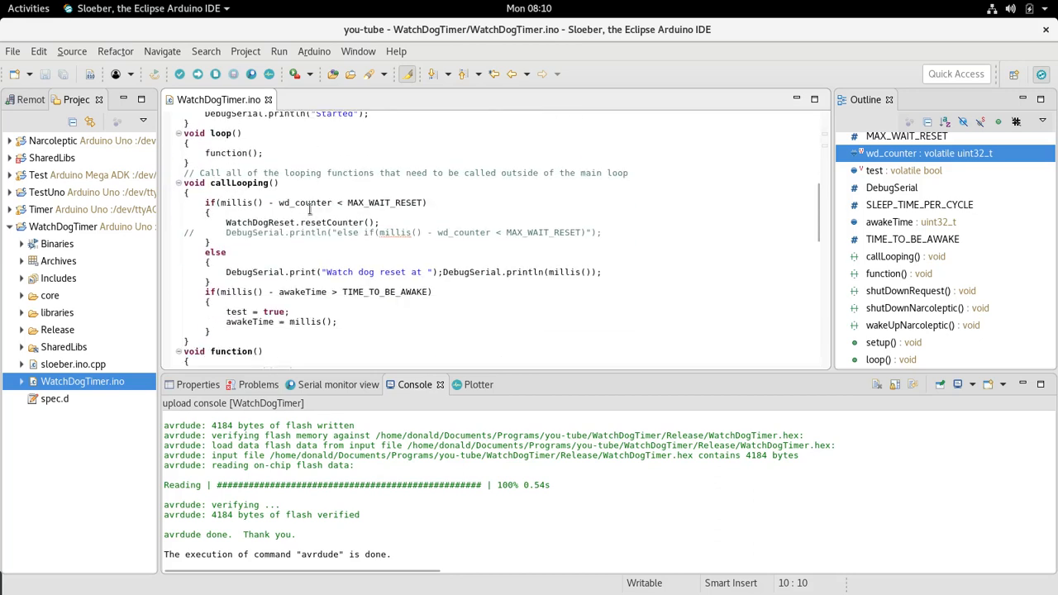
pyautogui.scroll(-3)
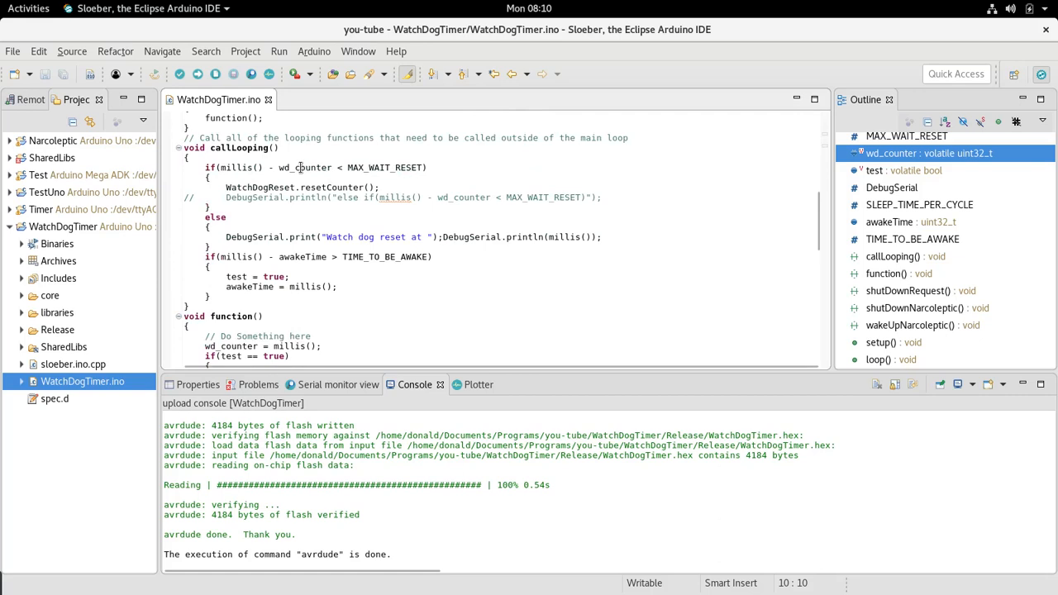
pyautogui.moveTo(382, 166)
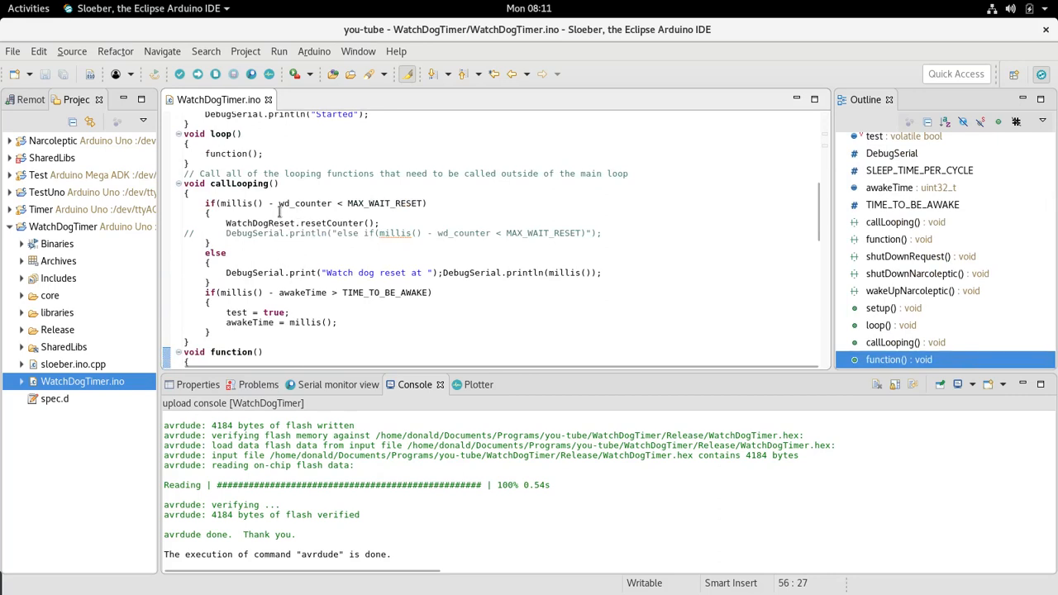
pyautogui.moveTo(306, 202)
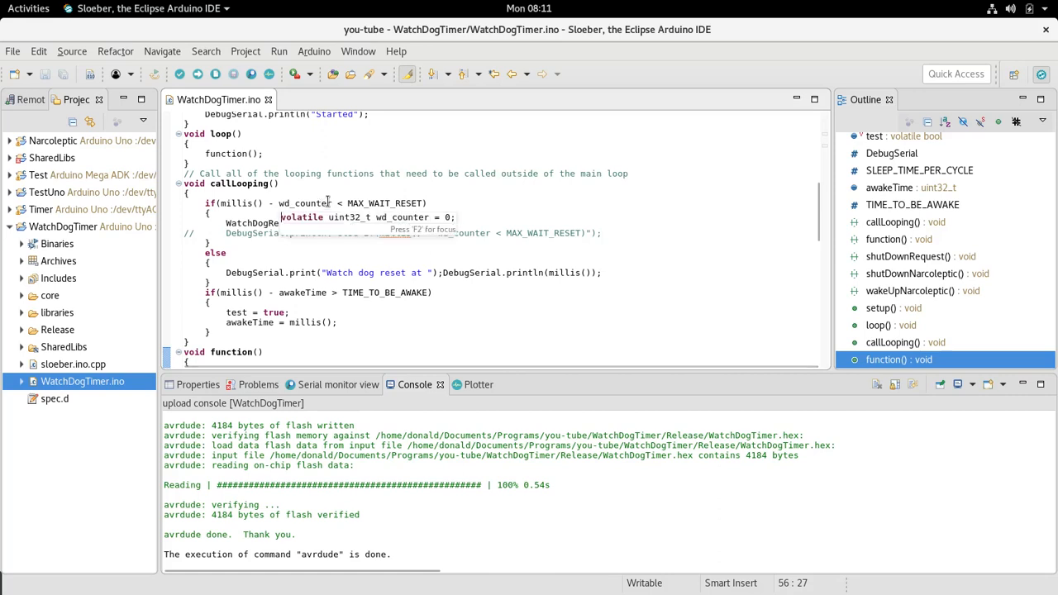
pyautogui.moveTo(354, 202)
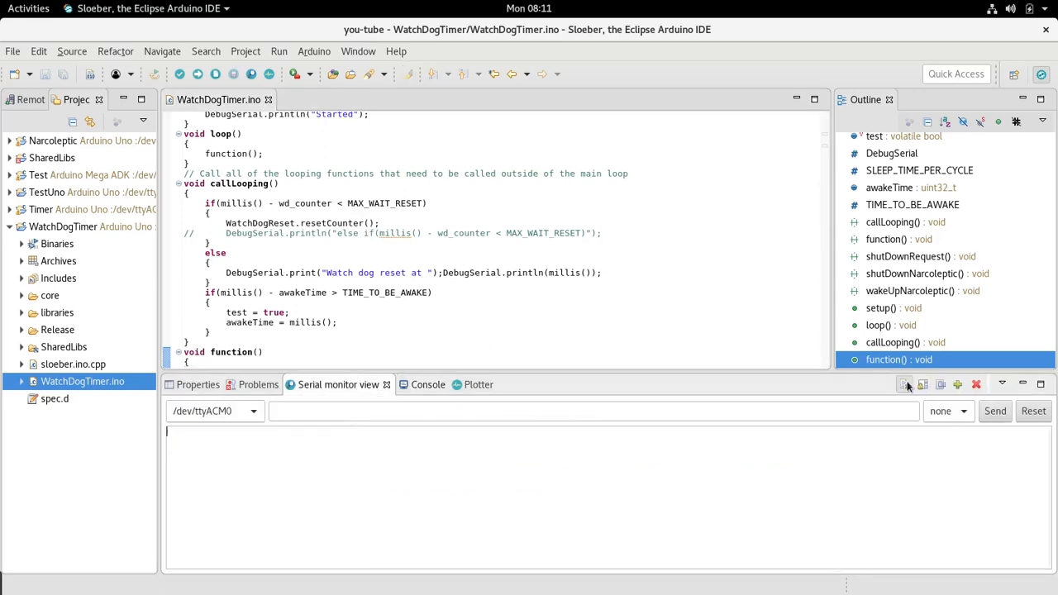
# Upload the WatchDogTimer sketch to the Arduino and switch to the Serial monitor view
pyautogui.click(198, 74)
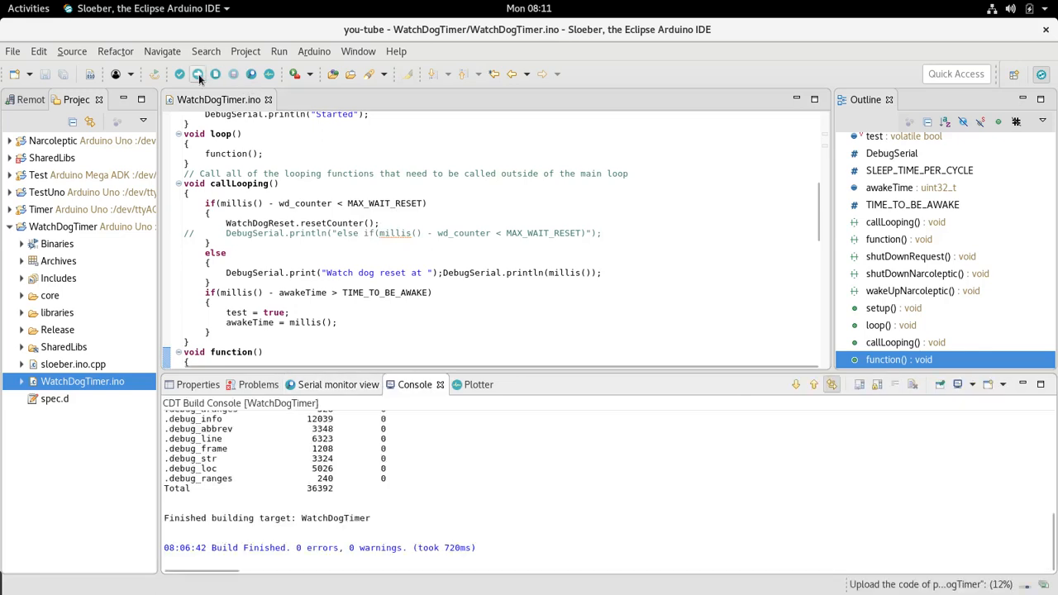
pyautogui.click(198, 74)
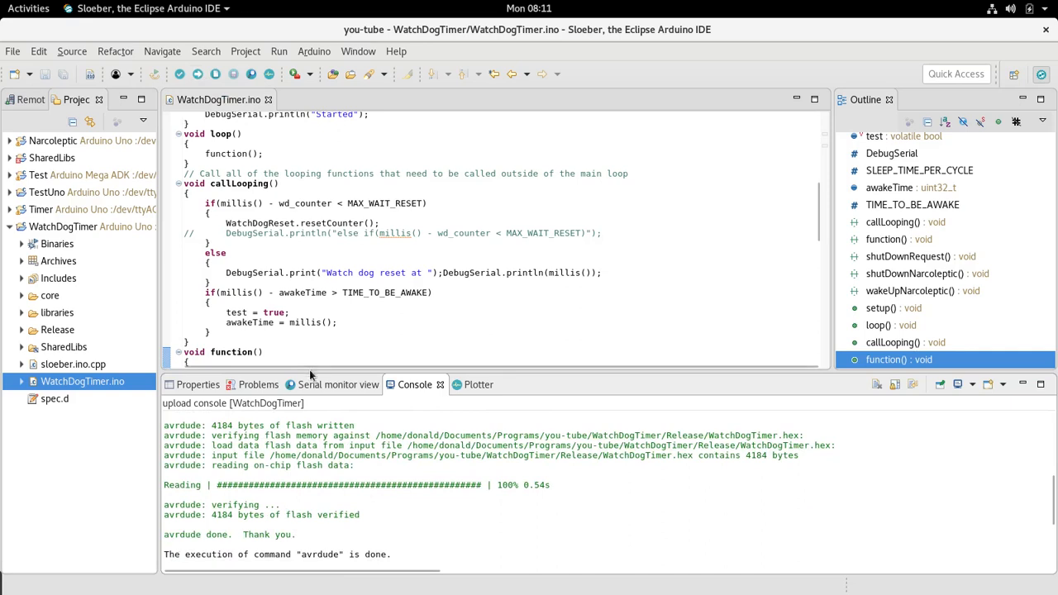
pyautogui.click(338, 384)
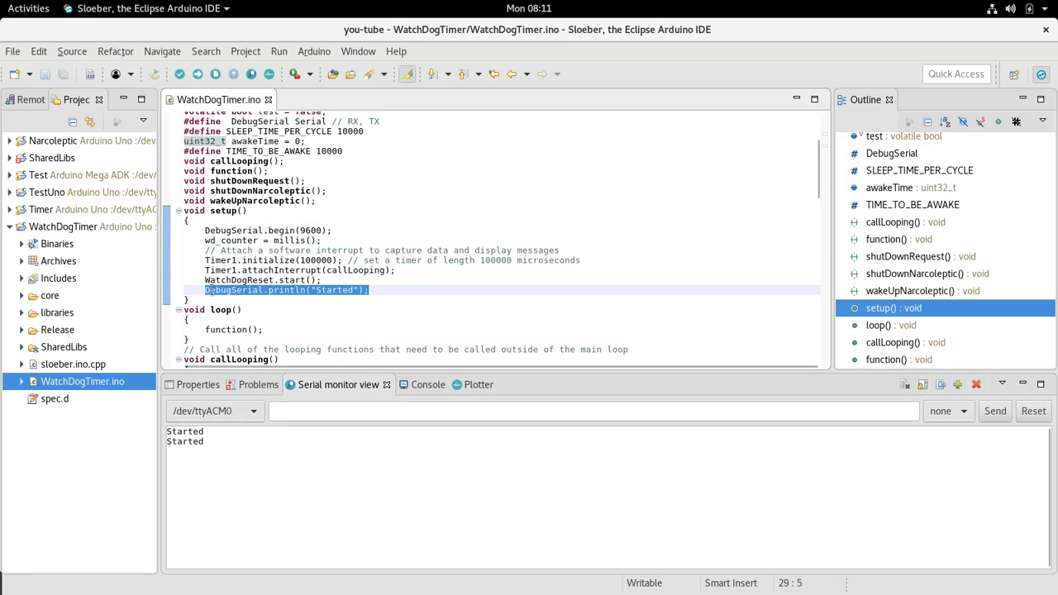
# Scroll through the sketch's shutDownRequest code while Started, Shutdown and Awake messages log
pyautogui.scroll(-3)
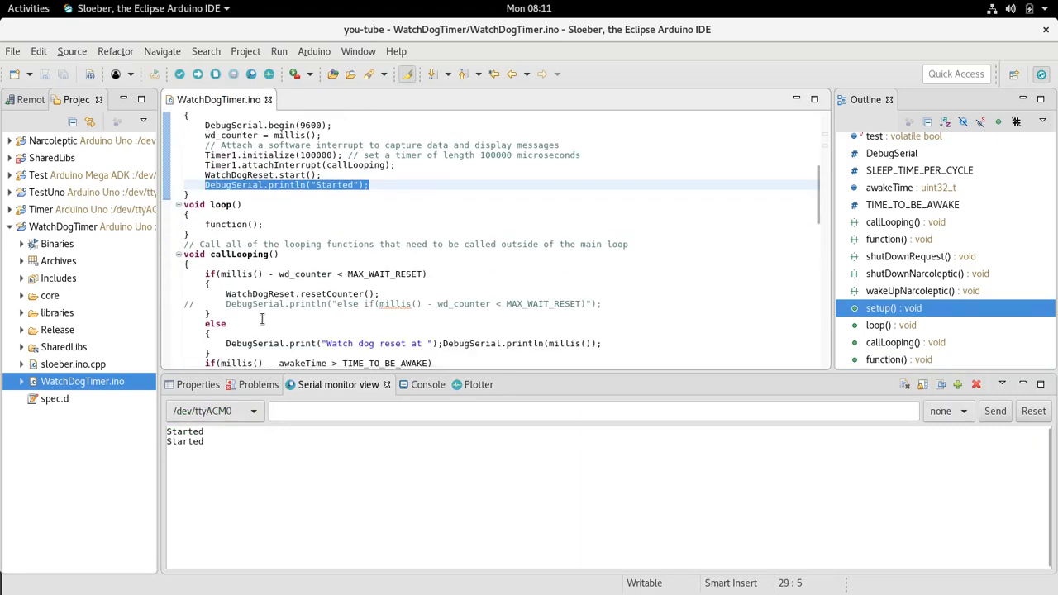
pyautogui.scroll(-3)
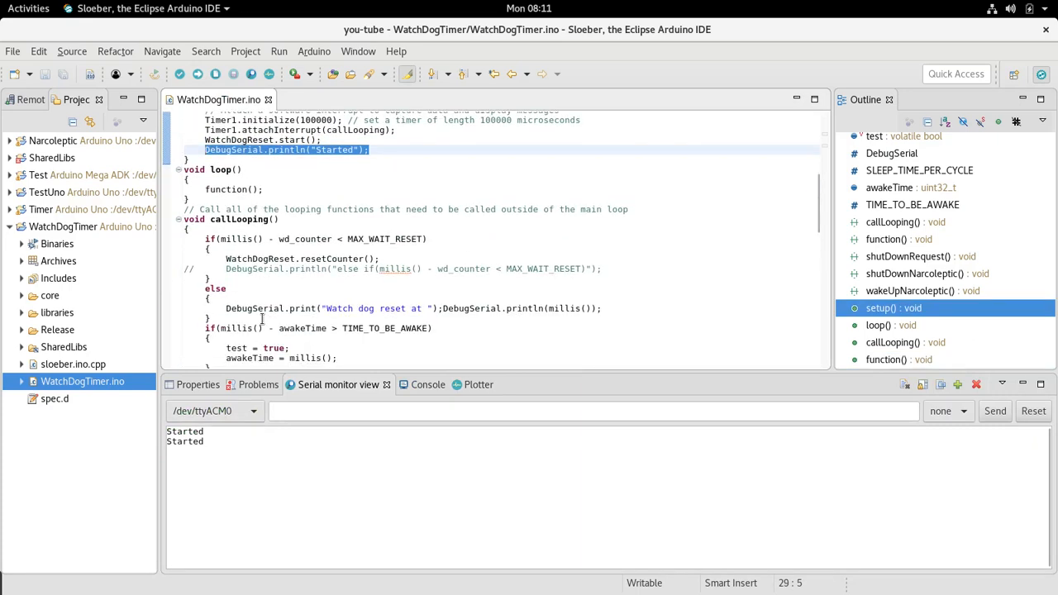
pyautogui.scroll(-3)
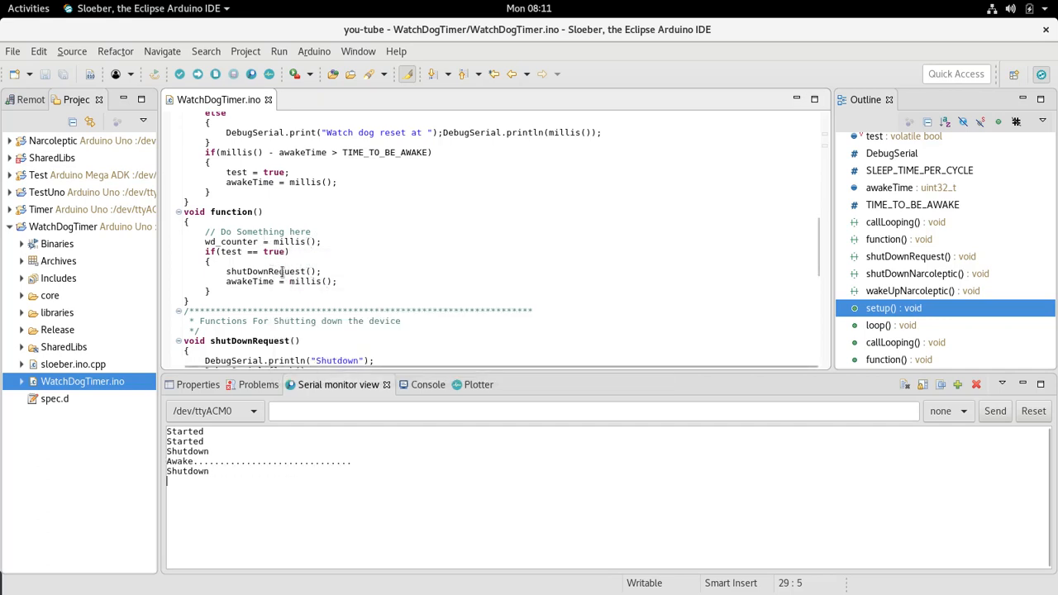
pyautogui.scroll(-3)
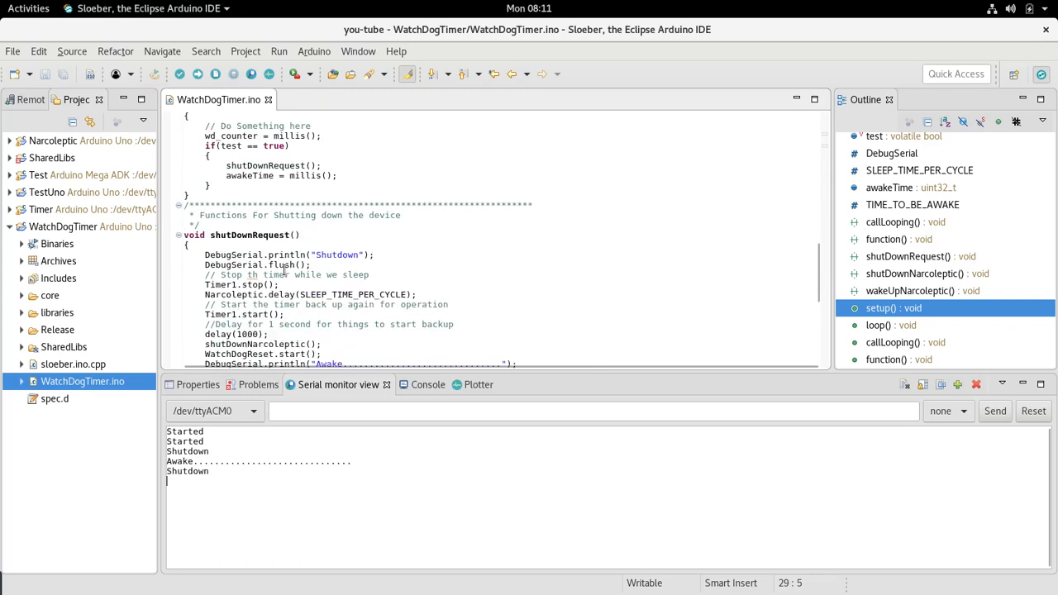
pyautogui.scroll(-3)
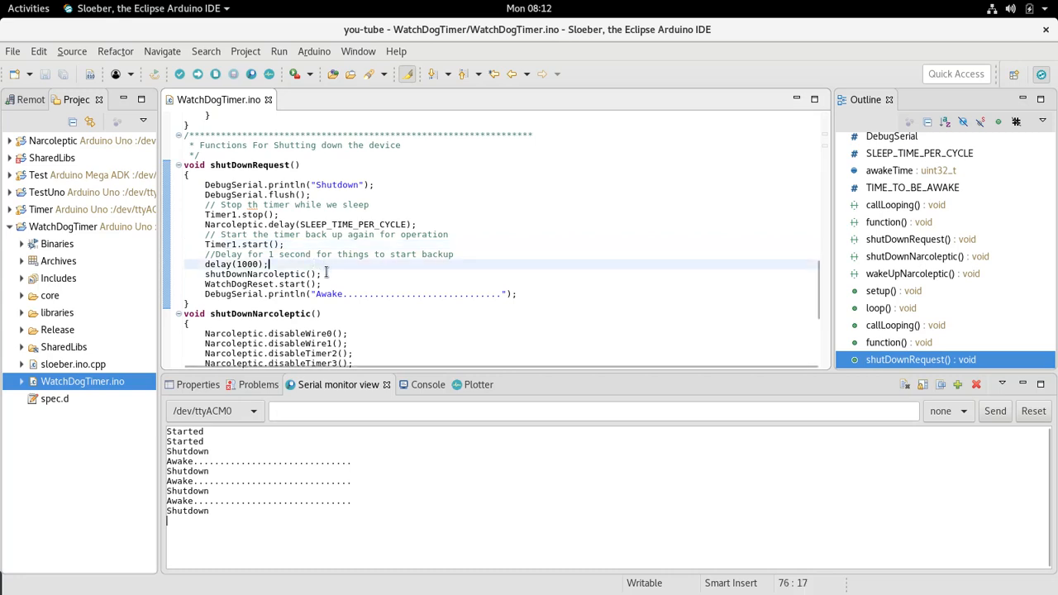
pyautogui.scroll(-3)
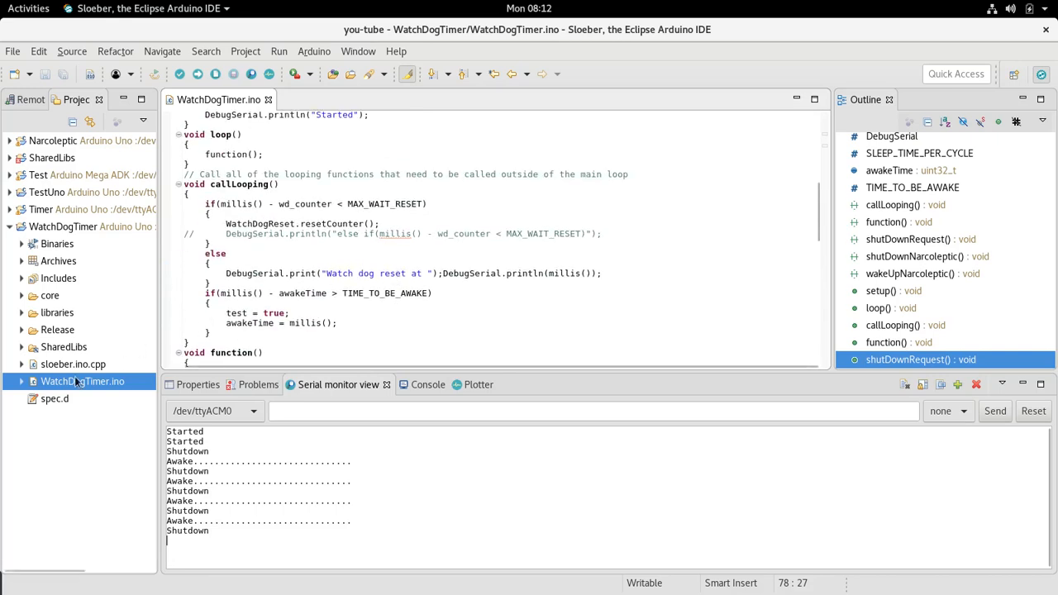
# Open WatchDogReset.h from SharedLibs > watchDogReset and point out WatchDogResetClass's resetCounter declaration
pyautogui.click(21, 346)
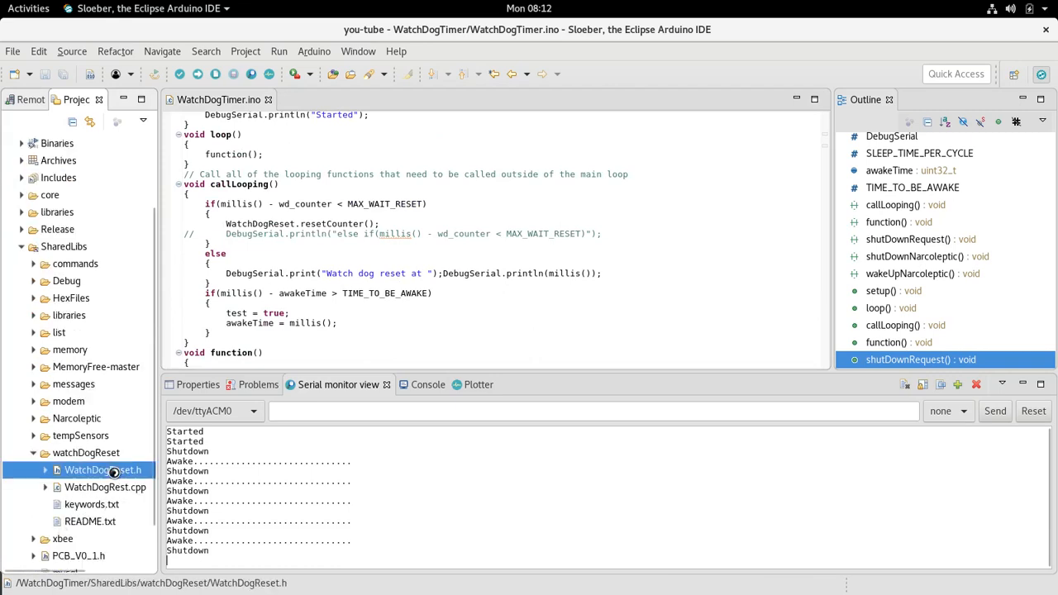
pyautogui.doubleClick(102, 469)
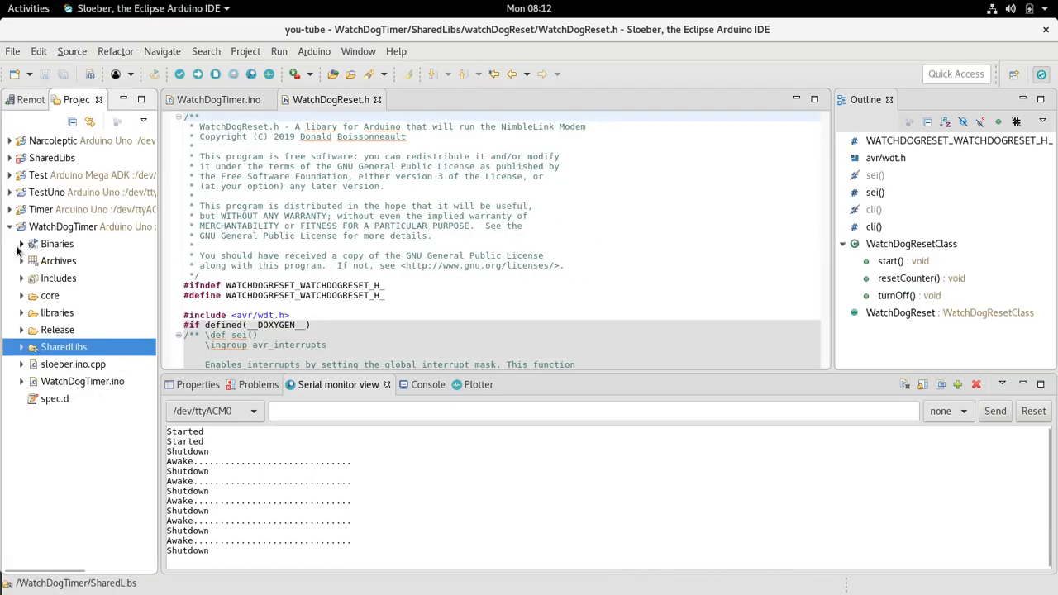
pyautogui.scroll(-3)
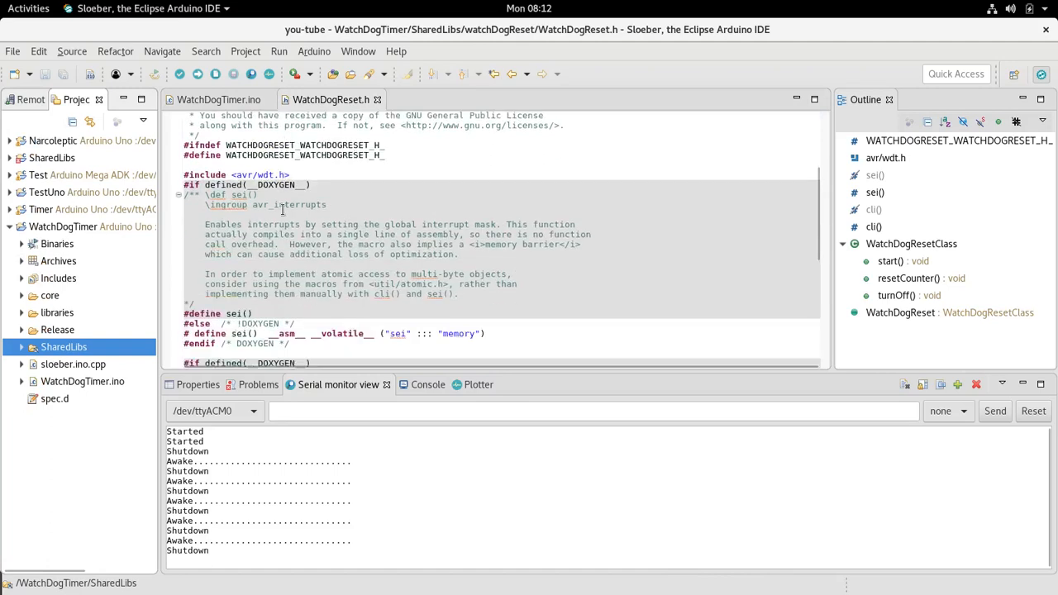
pyautogui.scroll(-3)
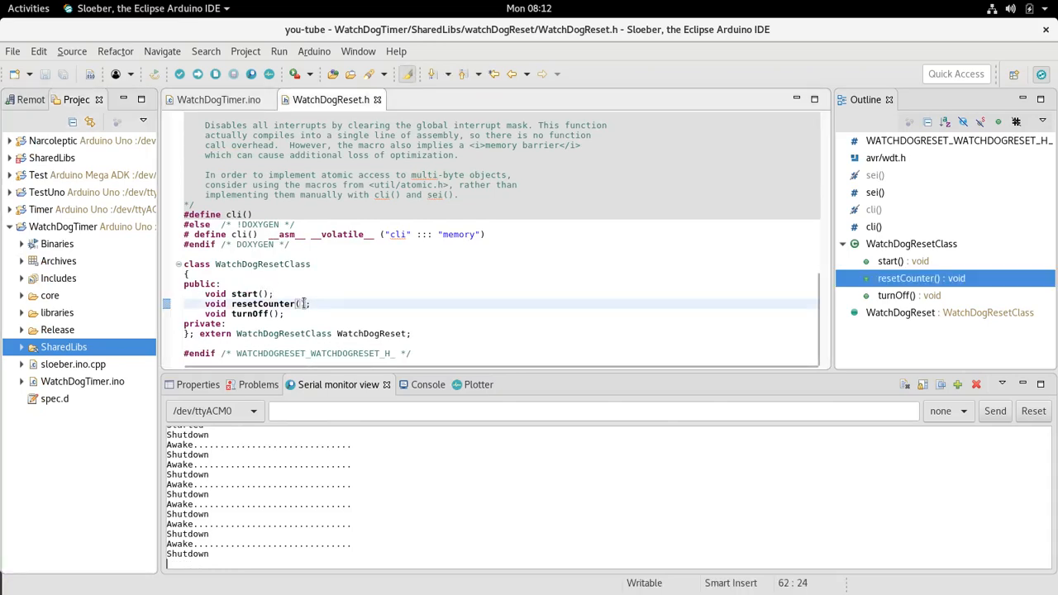
pyautogui.click(251, 313)
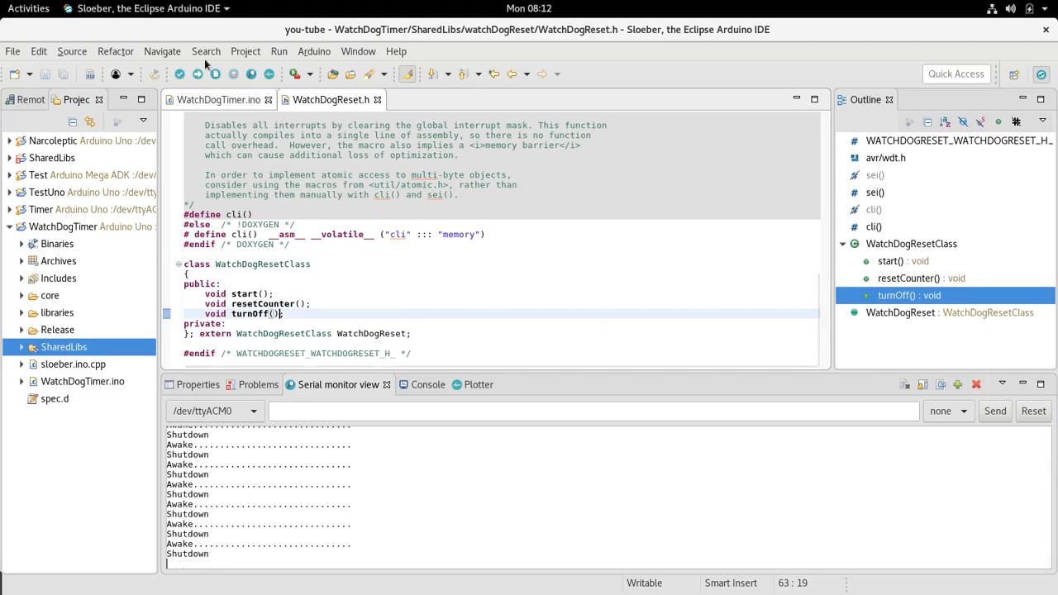
# Add a while(true == true) loop after wd_counter = millis(); in function() and upload the sketch
pyautogui.click(211, 99)
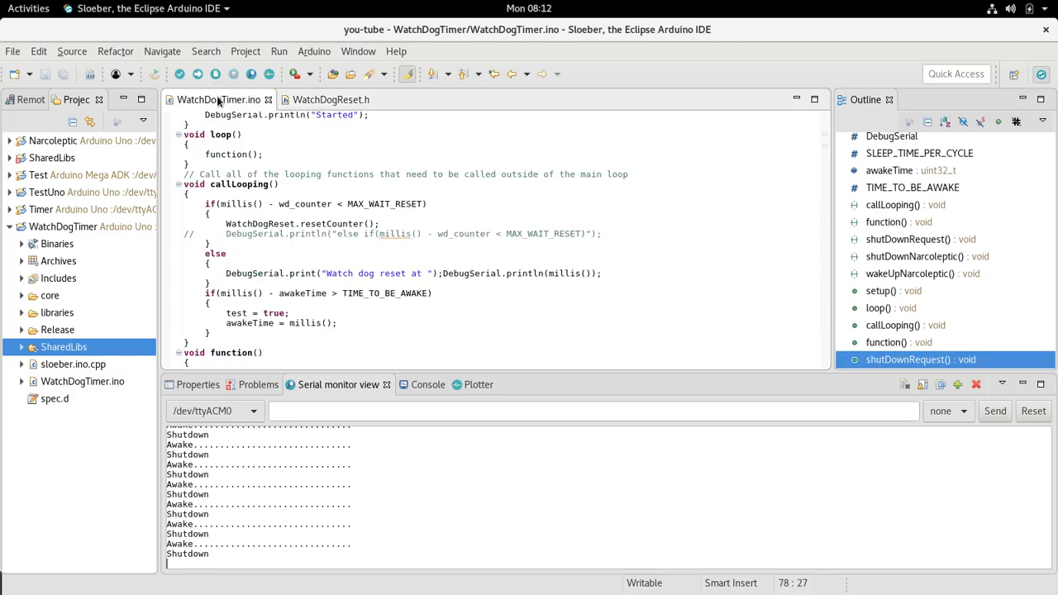
pyautogui.moveTo(219, 100)
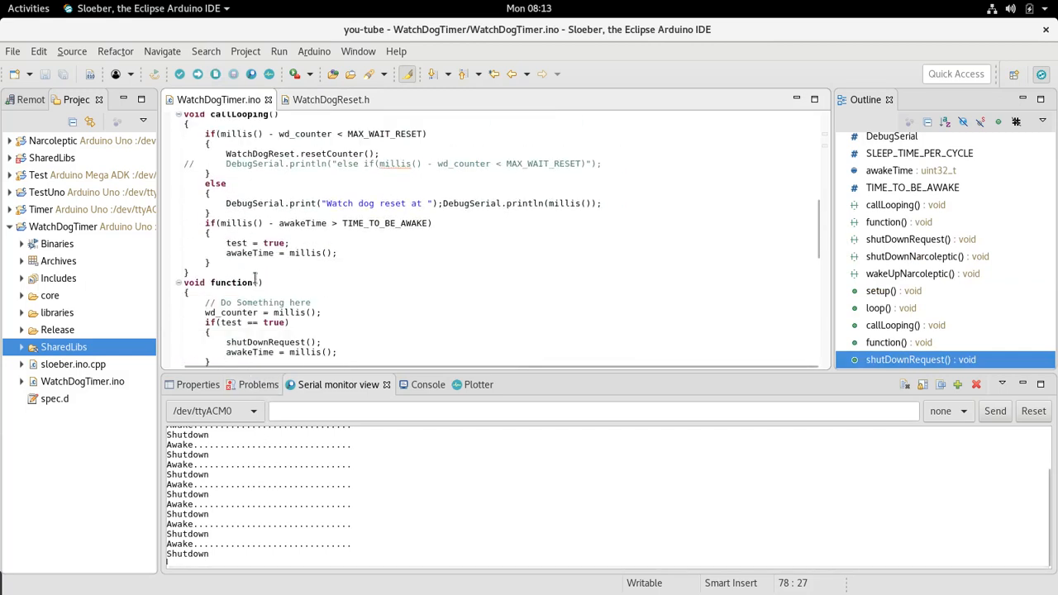
pyautogui.scroll(-3)
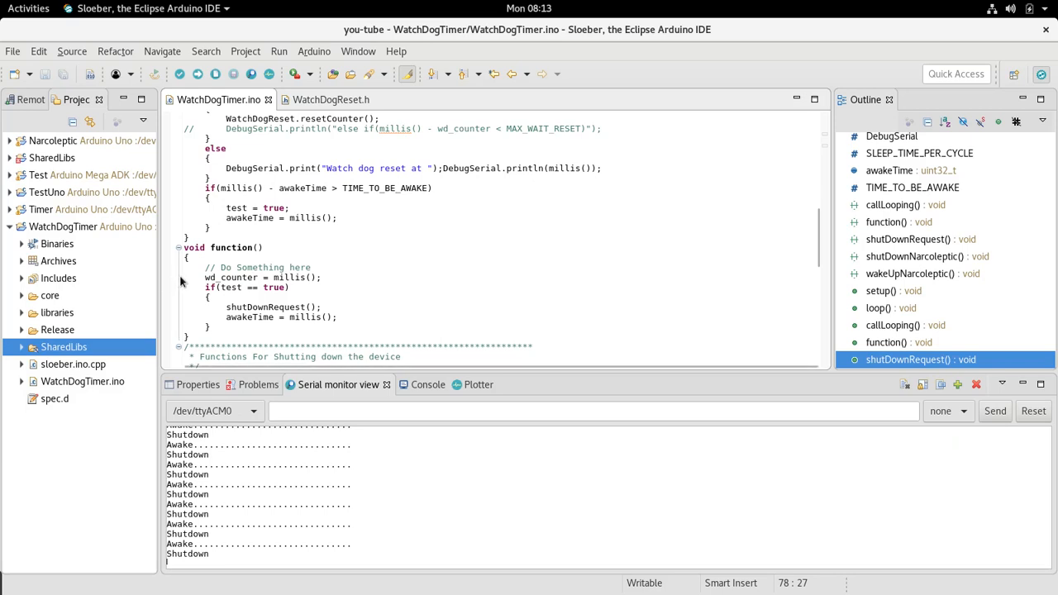
pyautogui.click(329, 277)
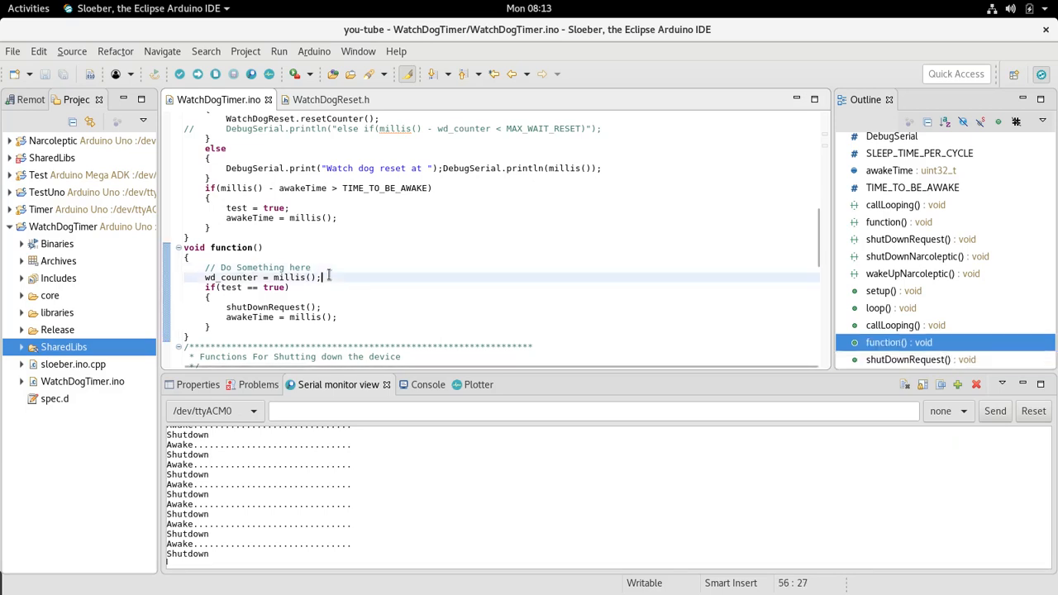
pyautogui.write('wehile')
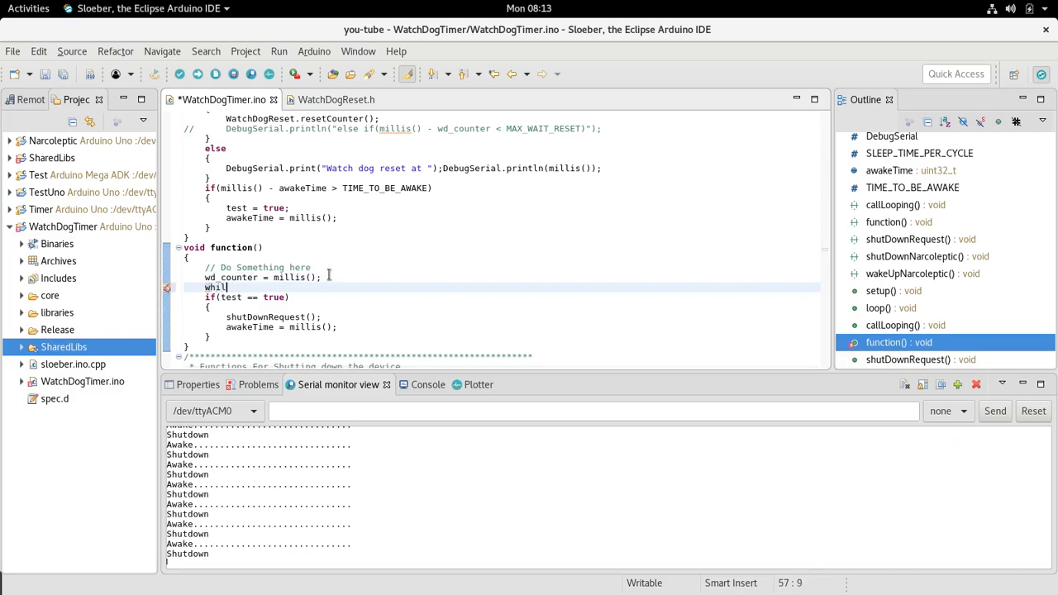
pyautogui.write('e(true )')
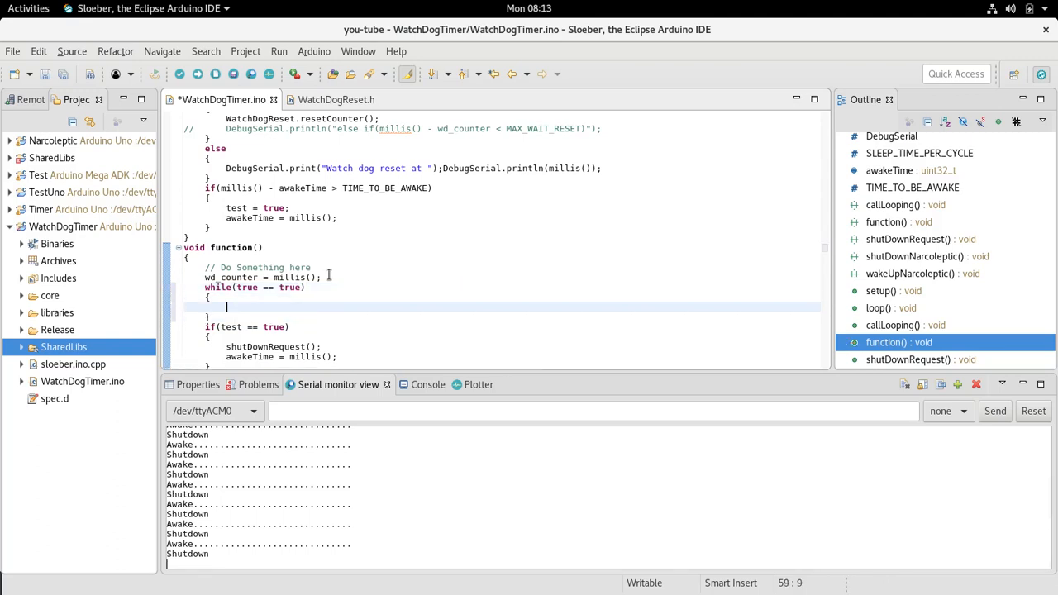
pyautogui.click(197, 74)
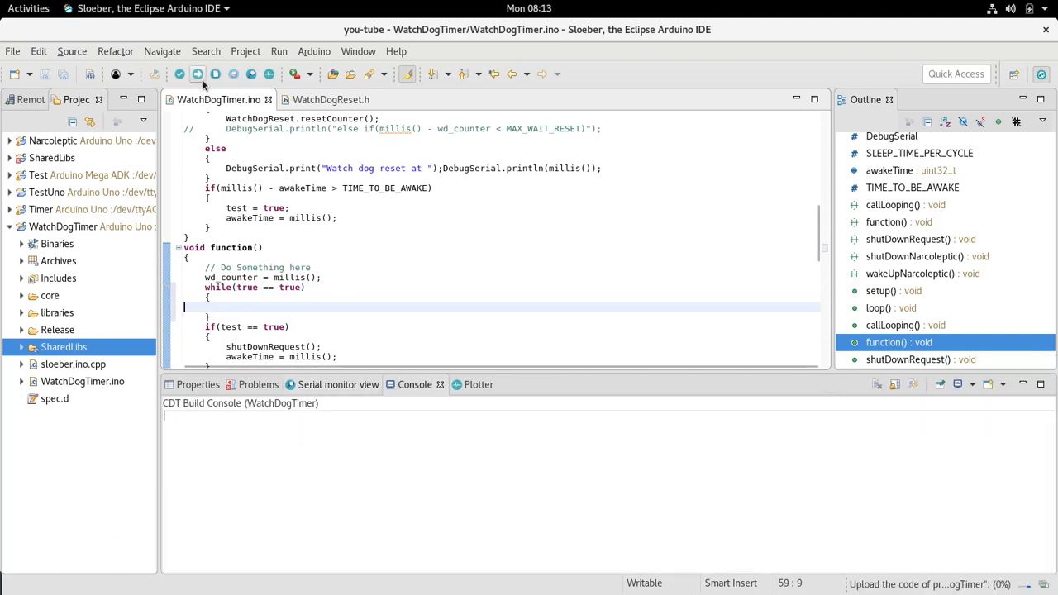